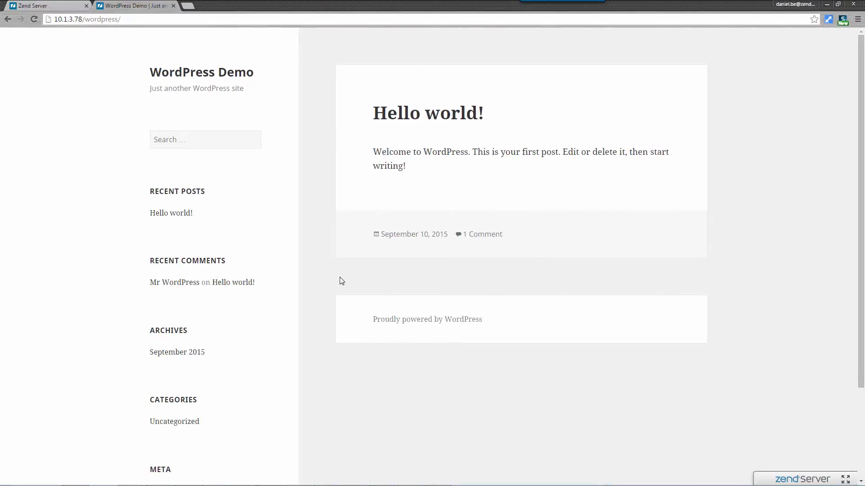
{"action": "mouse_move", "coordinate": [452, 329]}
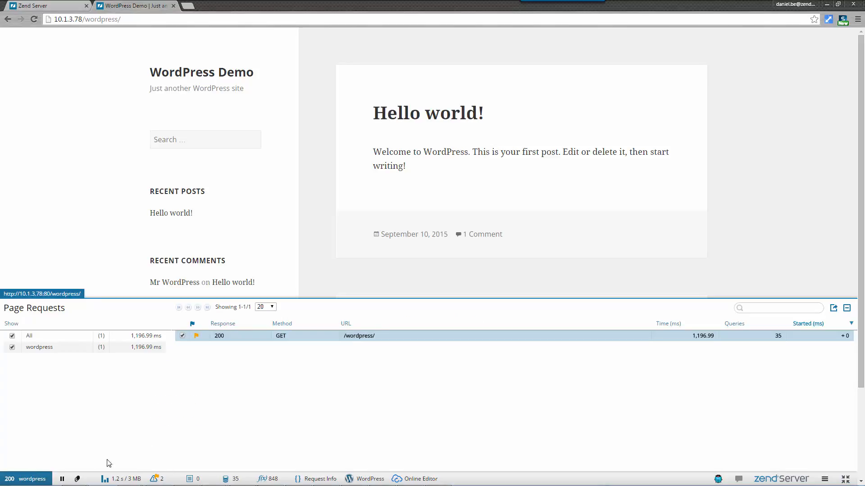
Inspect the page's monitor events, 35 database queries, and WordPress 4.3.1 plugin details in Z-Ray.
{"action": "left_click", "coordinate": [160, 478]}
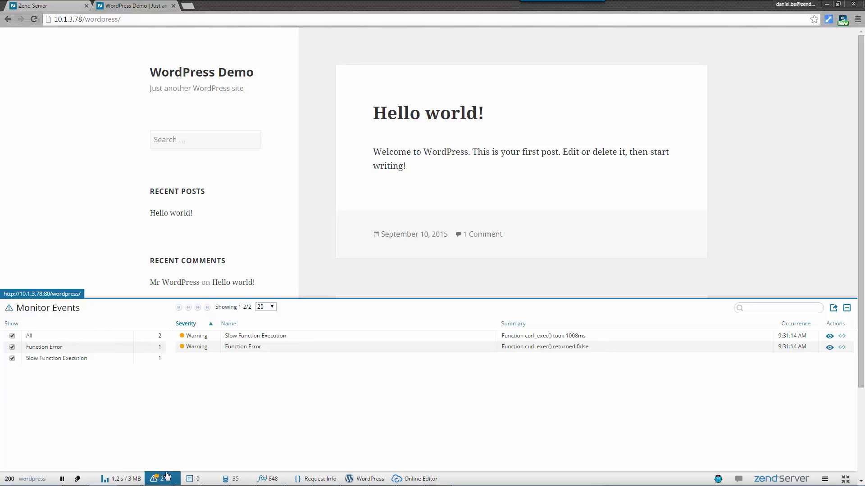
{"action": "left_click", "coordinate": [223, 478]}
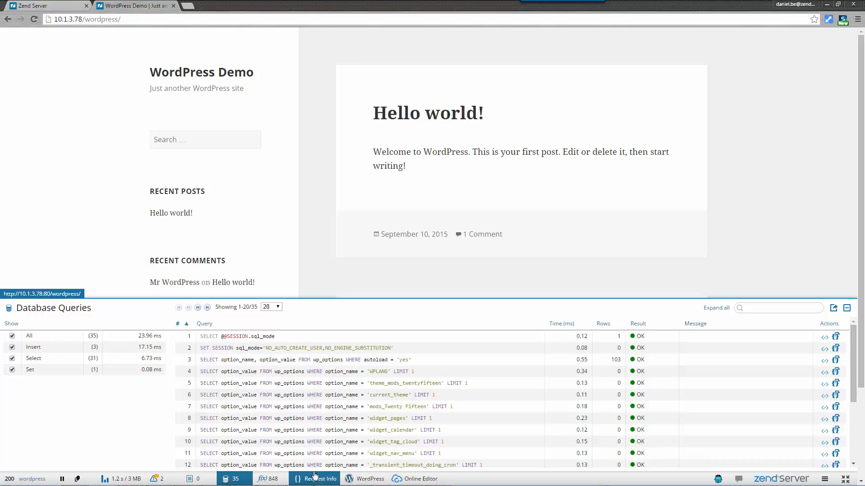
{"action": "left_click", "coordinate": [369, 479]}
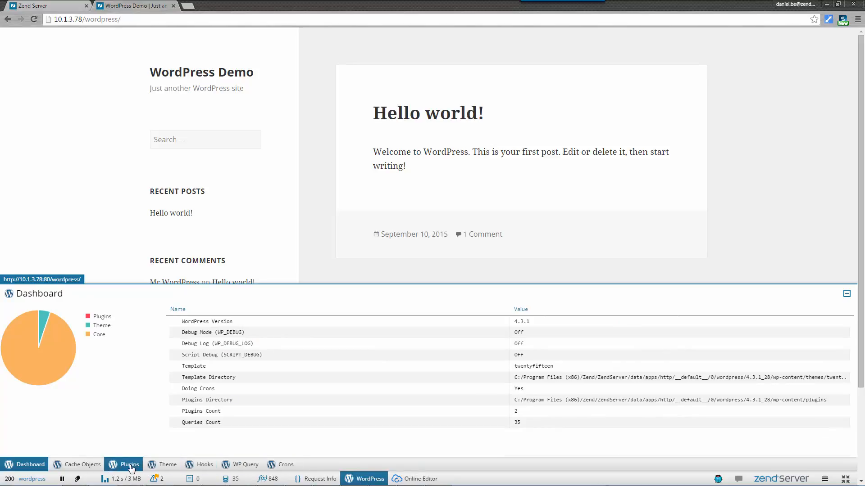
{"action": "left_click", "coordinate": [81, 464]}
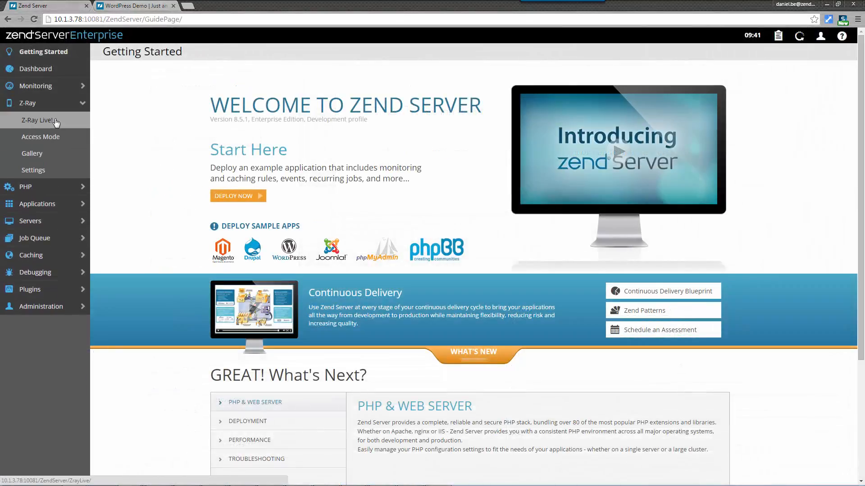
Open Z-Ray Live and list the 32 database queries of the captured /wordpress/ request.
{"action": "left_click", "coordinate": [43, 120]}
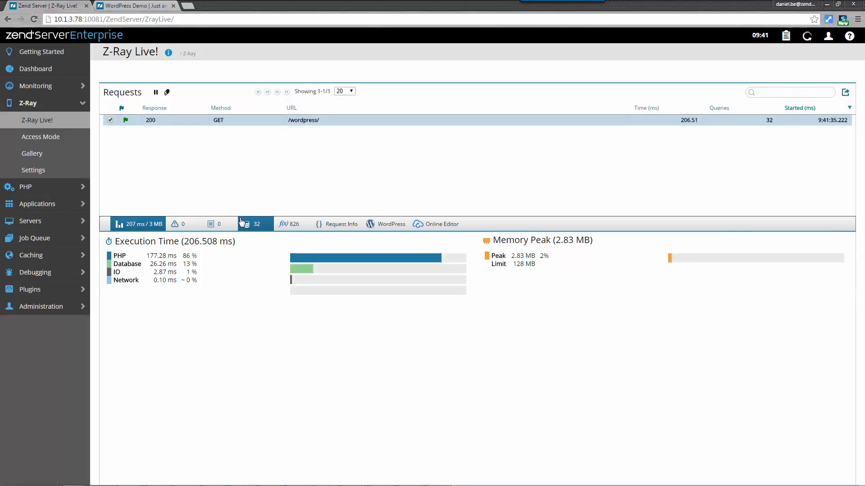
{"action": "left_click", "coordinate": [251, 224]}
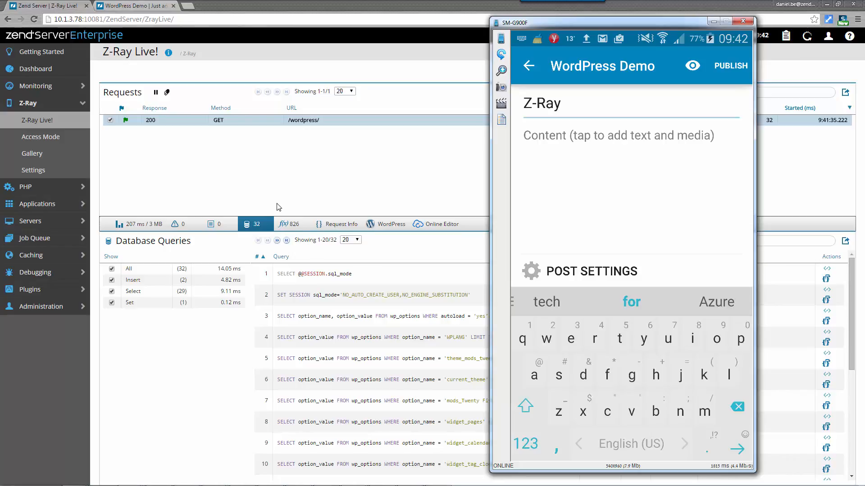
Continue the new WordPress Demo post title so it reads 'Z-Ray roc'.
{"action": "type", "text": "roc"}
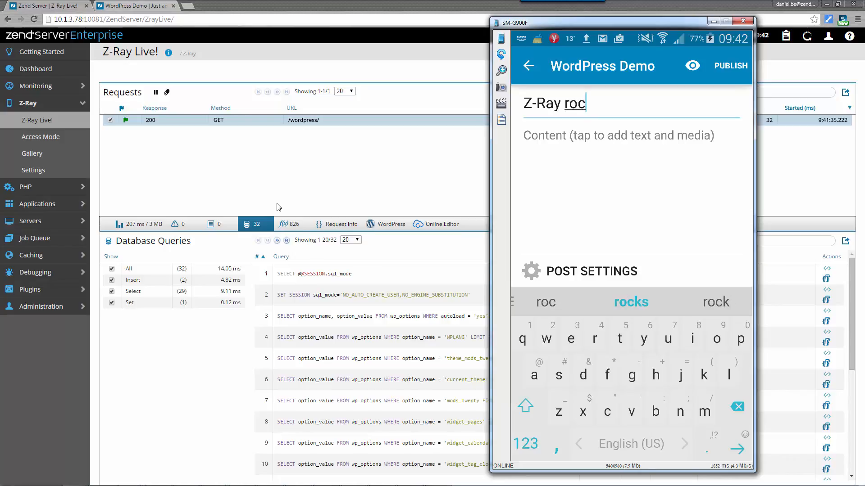